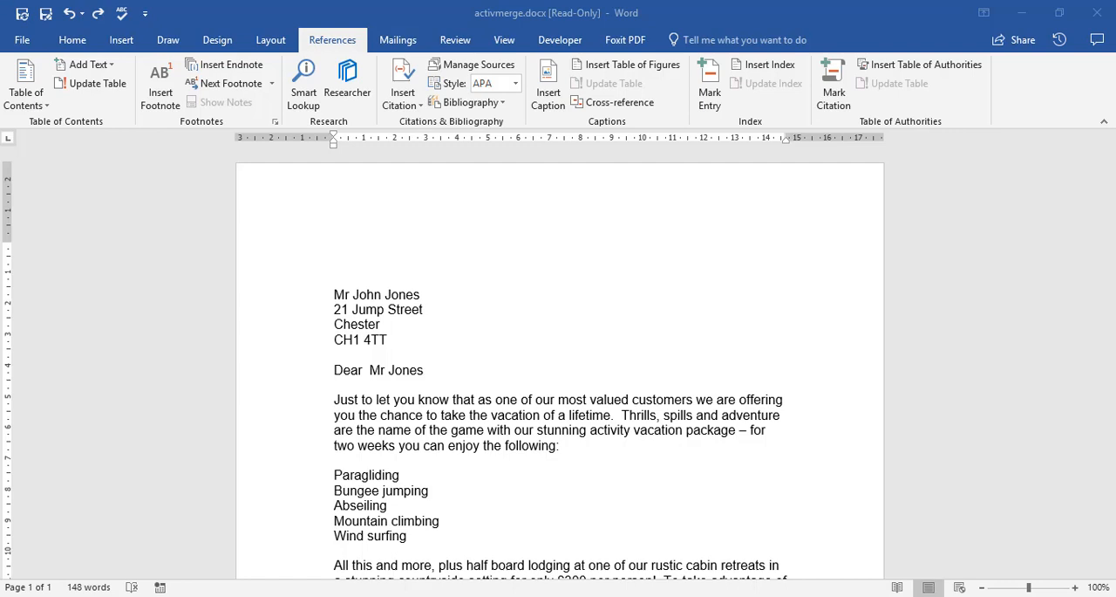
{"action": "mouse_move", "coordinate": [271, 39]}
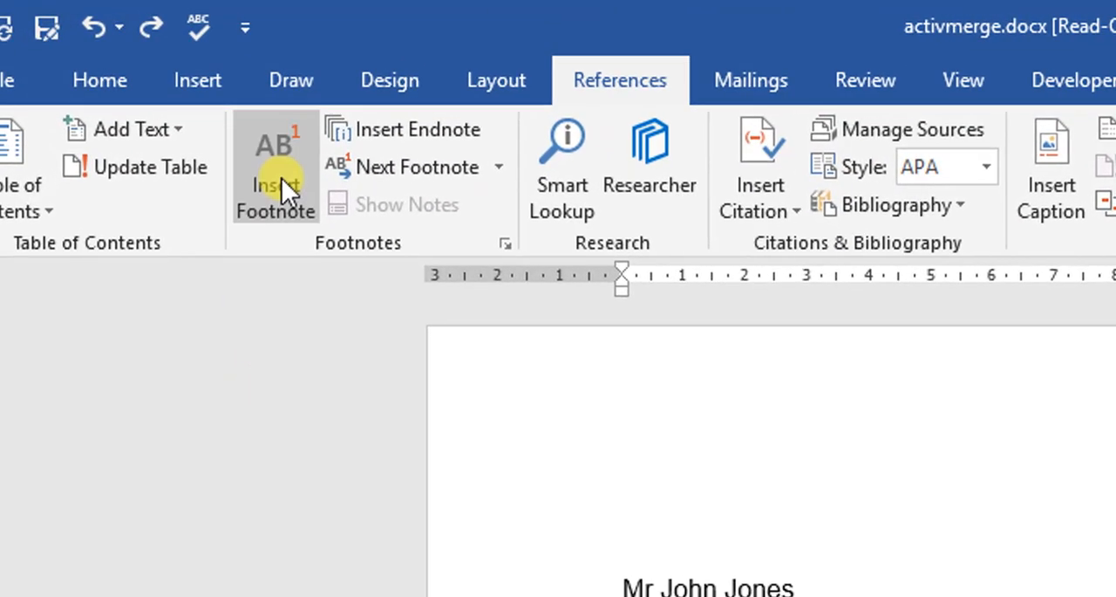
{"action": "mouse_move", "coordinate": [283, 183]}
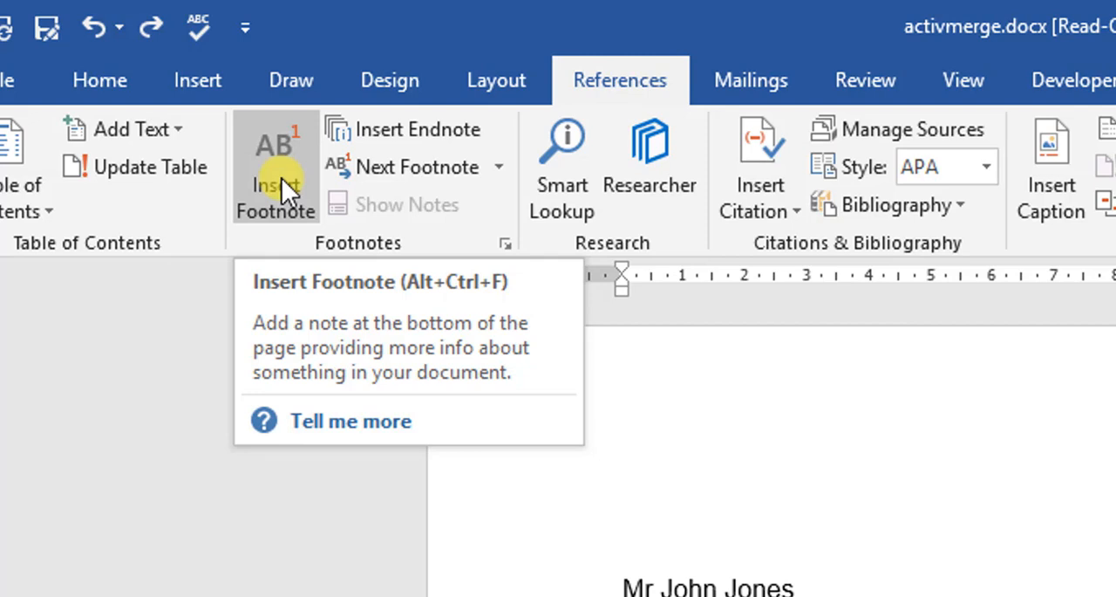
{"action": "mouse_move", "coordinate": [357, 136]}
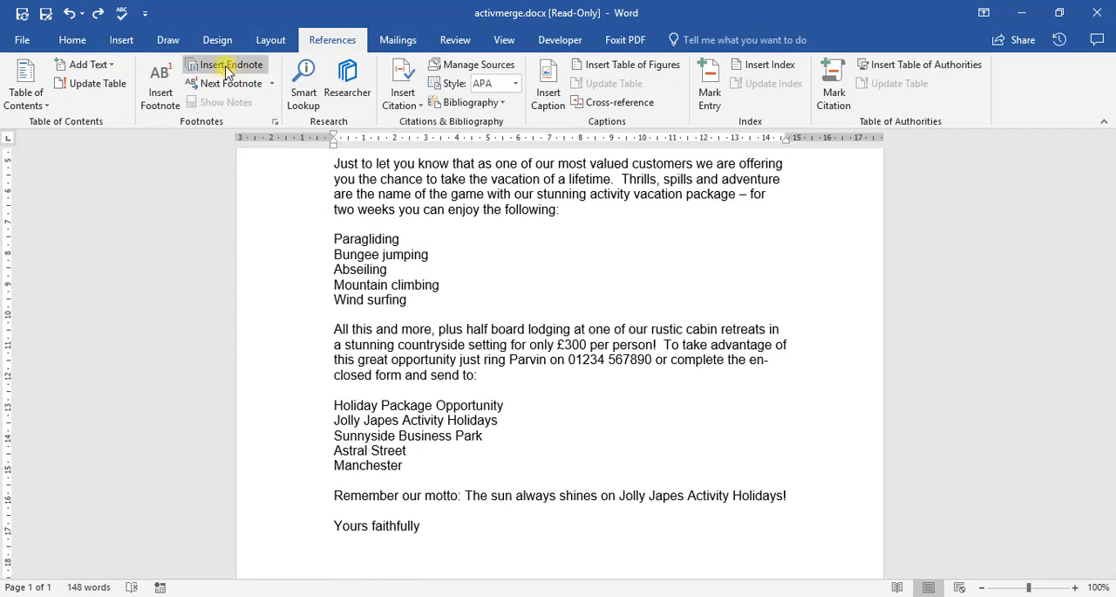
Step: Scroll down and select the 'Bungee jumping' text to place the footnote
{"action": "scroll", "scroll_direction": "down", "scroll_amount": 3}
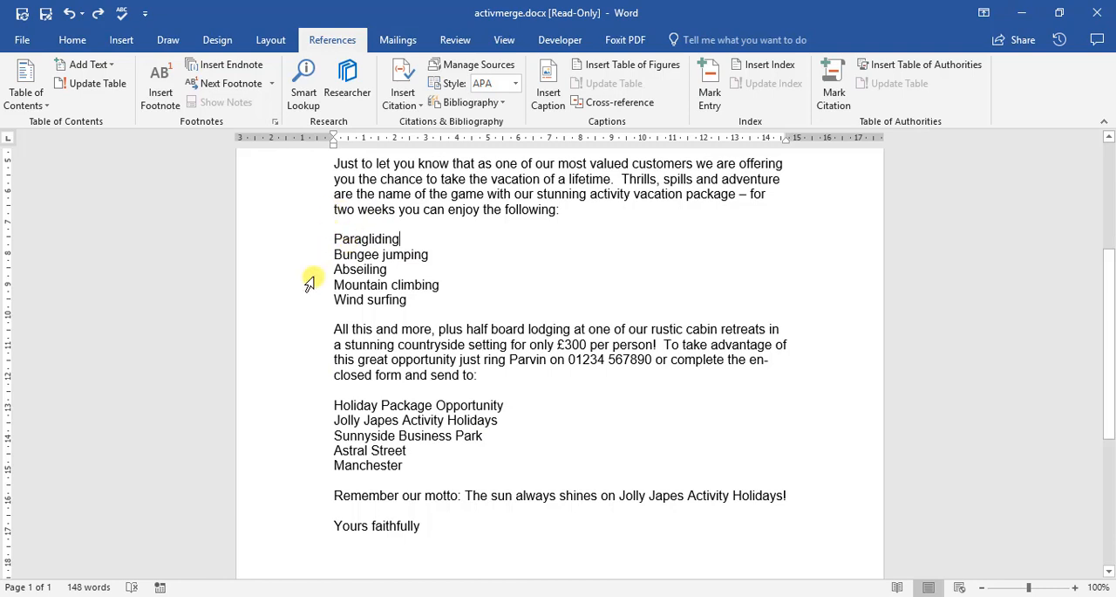
{"action": "left_click_drag", "start_coordinate": [334, 238], "coordinate": [406, 300]}
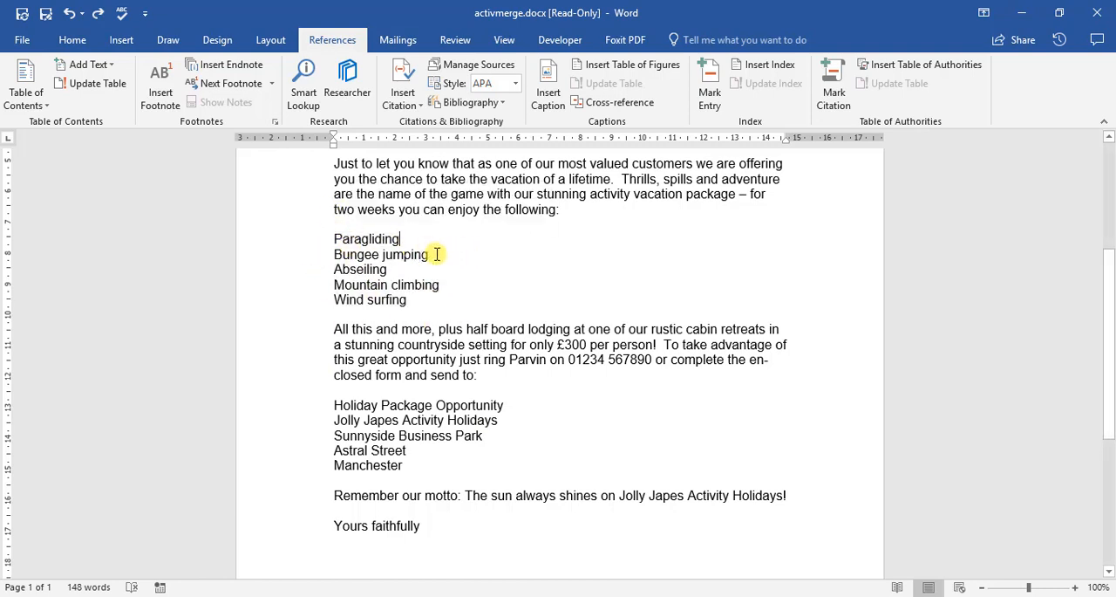
{"action": "mouse_move", "coordinate": [160, 83]}
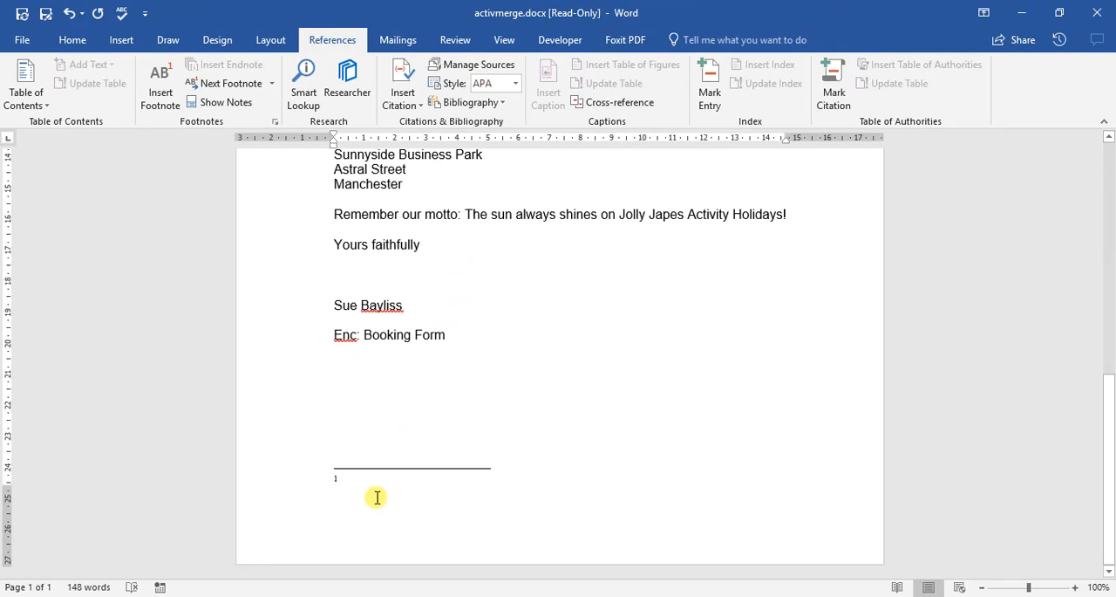
Step: Type 'This is jumping off a bridge with an elastic cord attached' as footnote 1
{"action": "type", "text": "This is jump"}
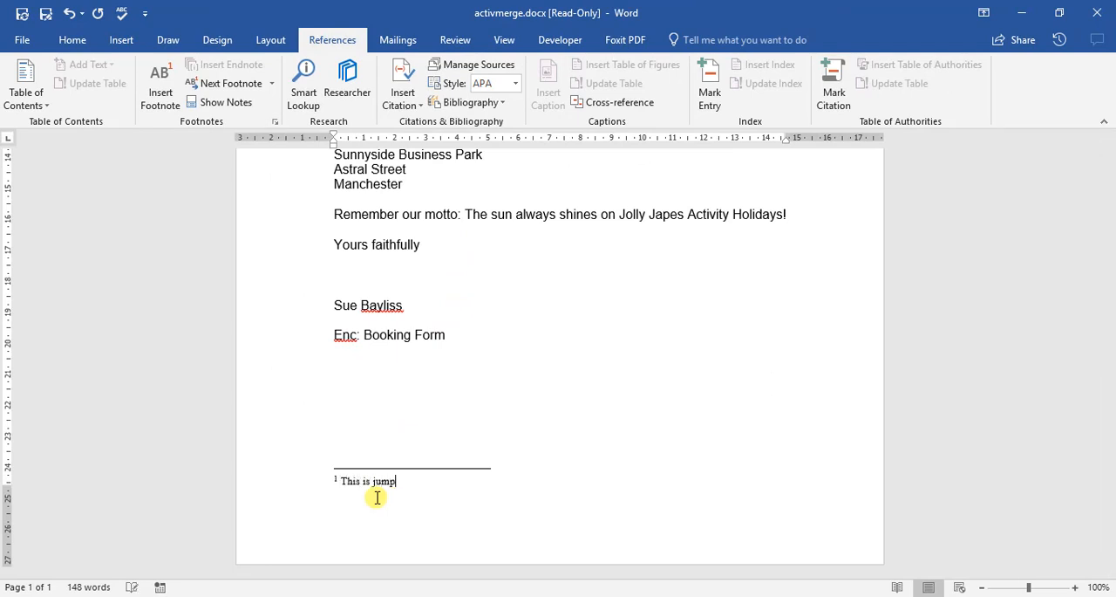
{"action": "type", "text": "ing off a"}
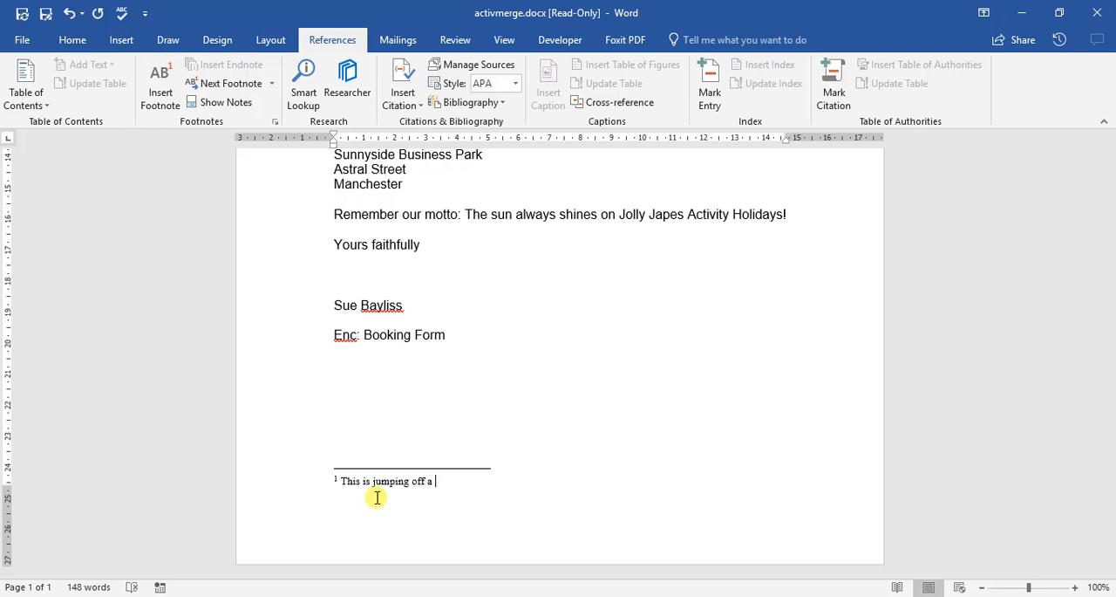
{"action": "type", "text": "bri"}
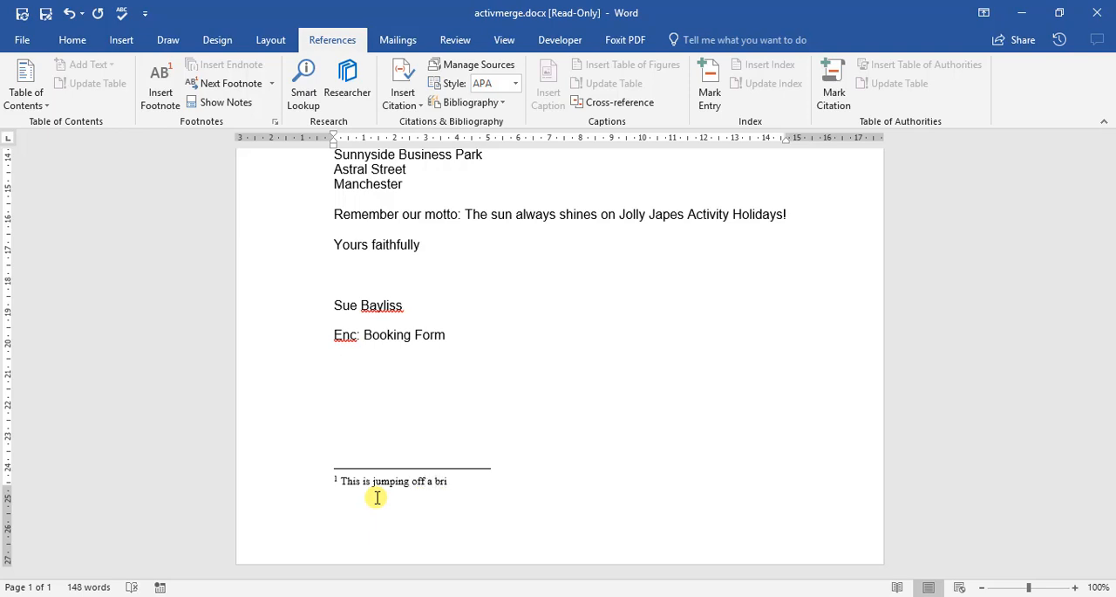
{"action": "type", "text": "dge with"}
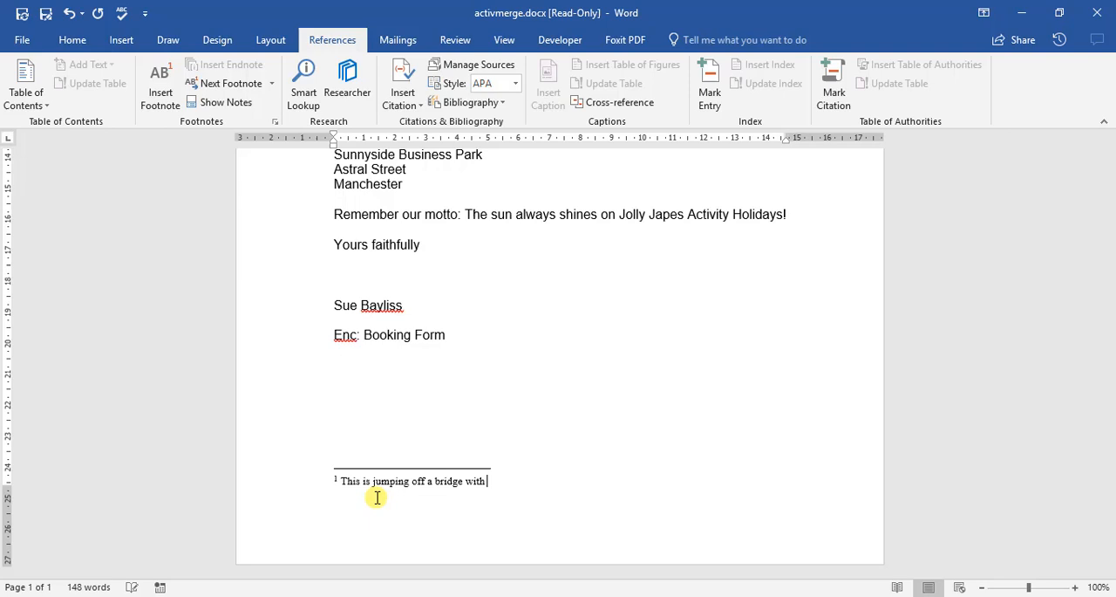
{"action": "type", "text": "an"}
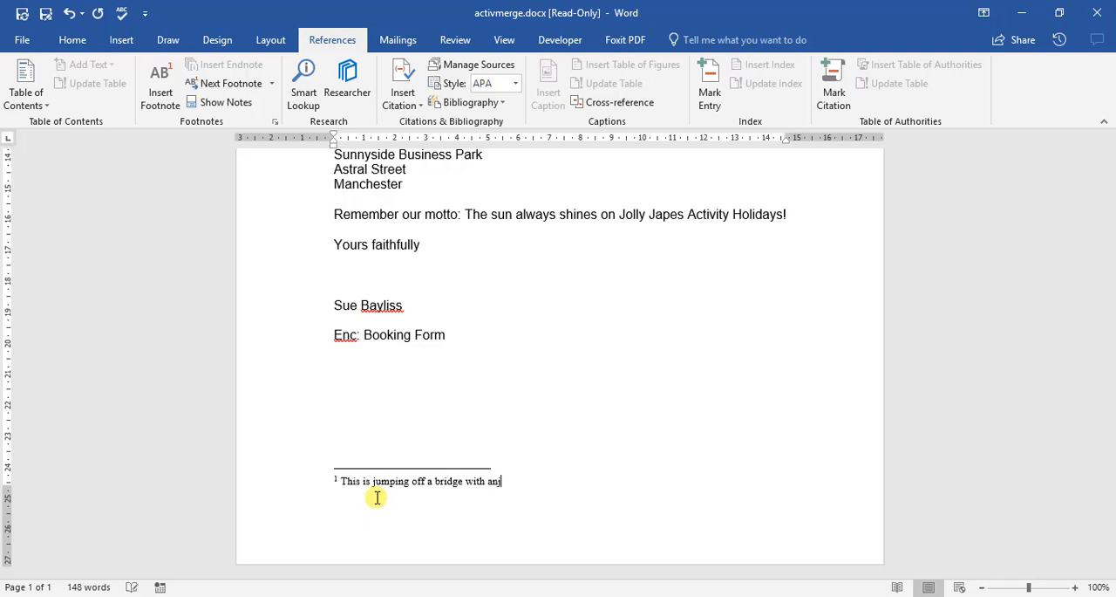
{"action": "type", "text": "els"}
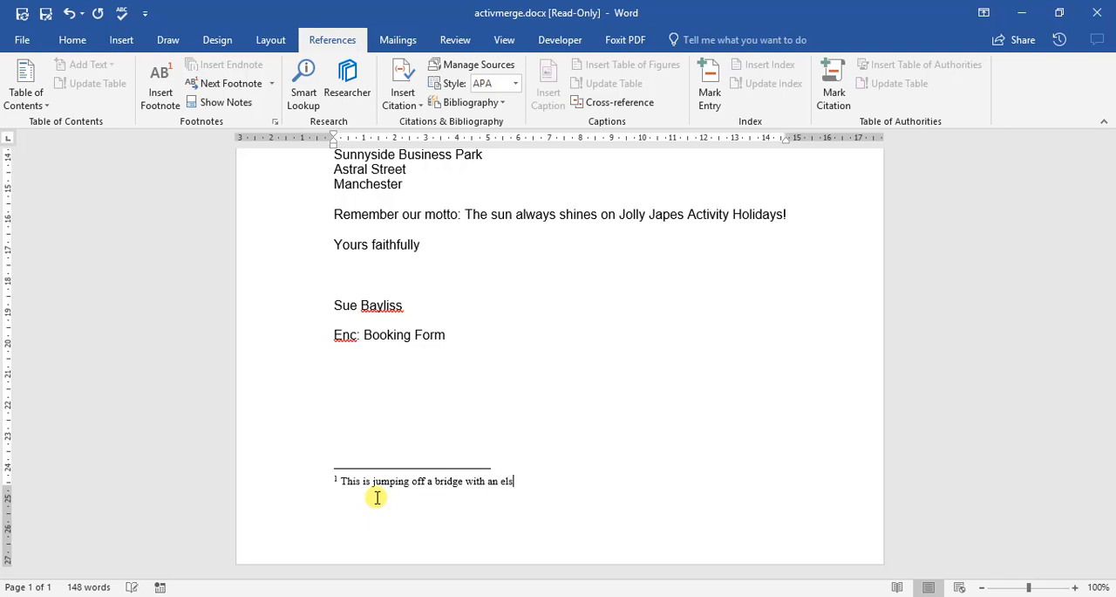
{"action": "type", "text": "astic"}
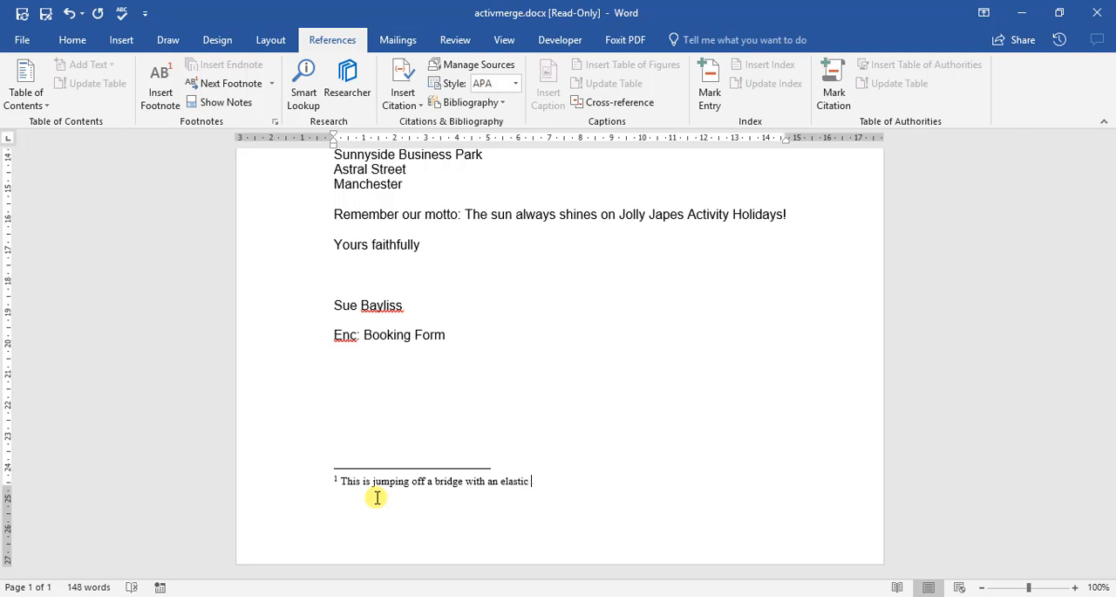
{"action": "type", "text": "cord a"}
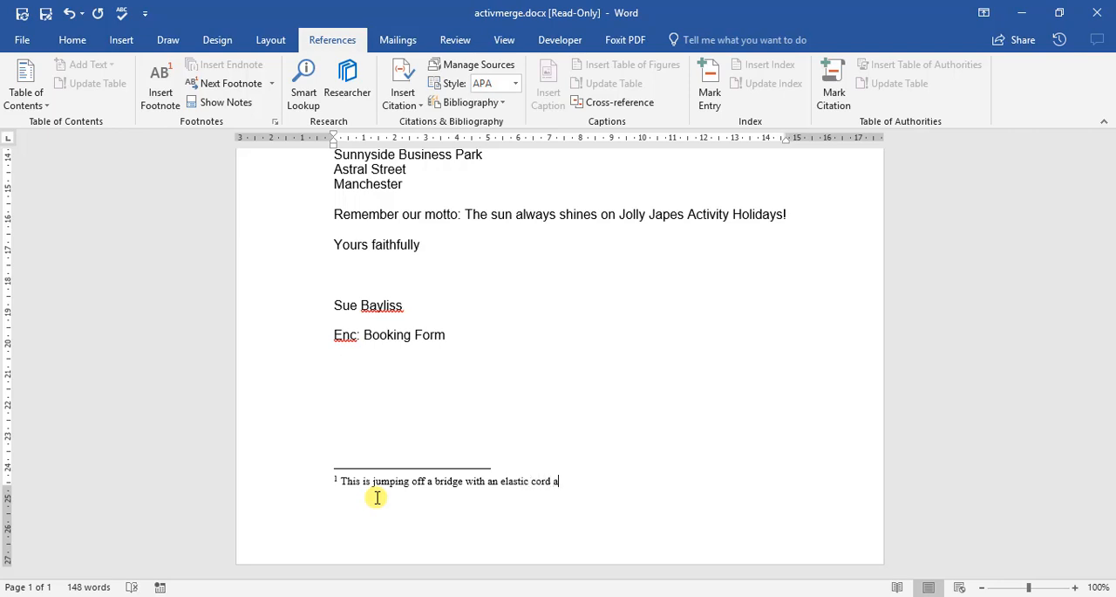
{"action": "type", "text": "ttached"}
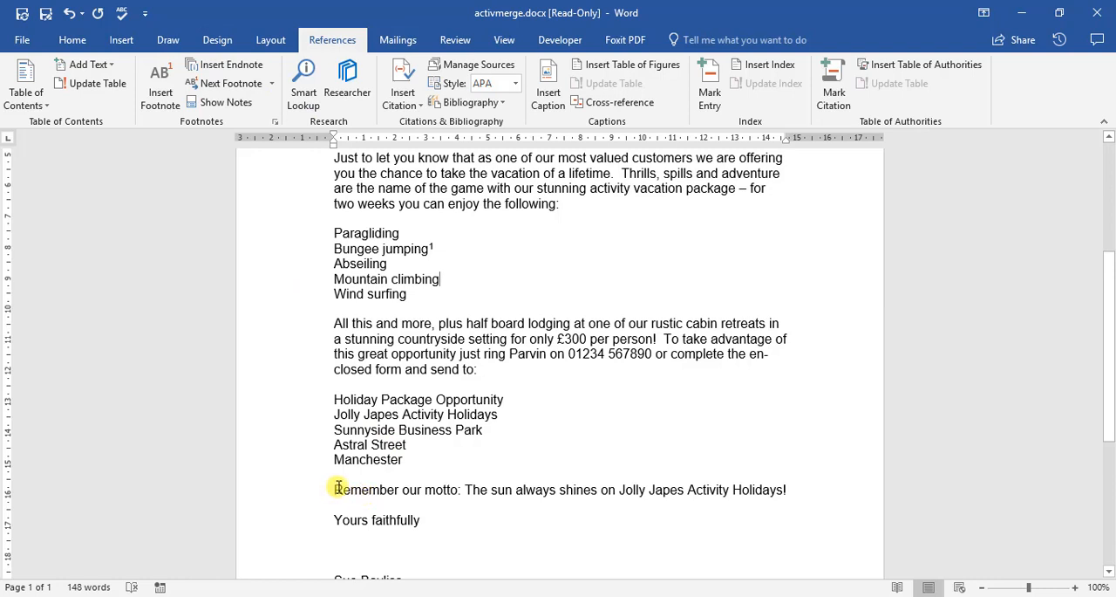
{"action": "mouse_move", "coordinate": [673, 497]}
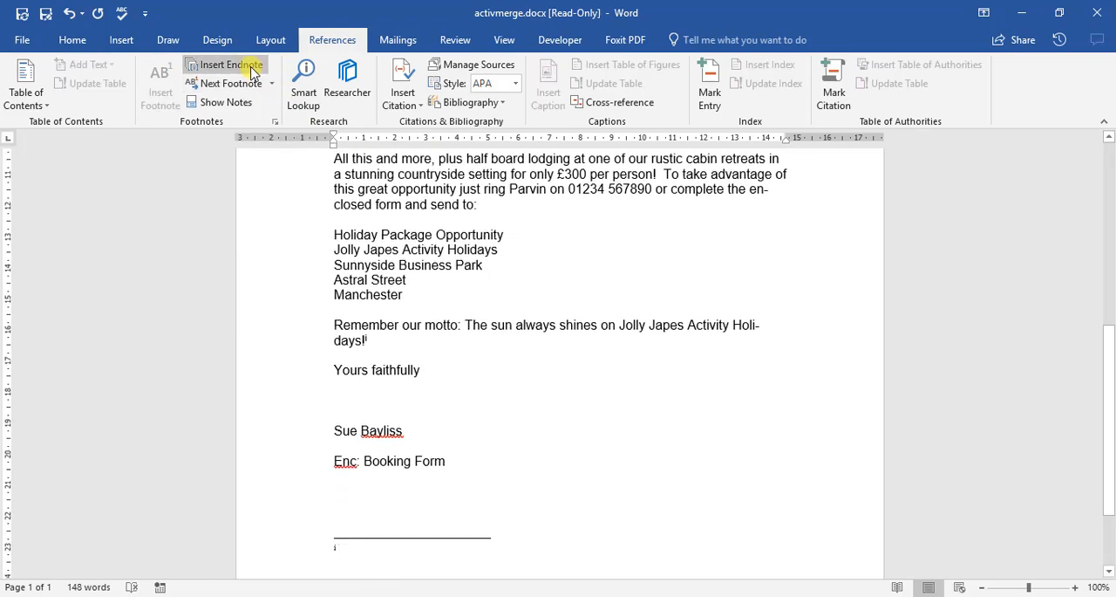
Step: Write the motto endnote text 'This was created by a valued customer'
{"action": "left_click", "coordinate": [232, 65]}
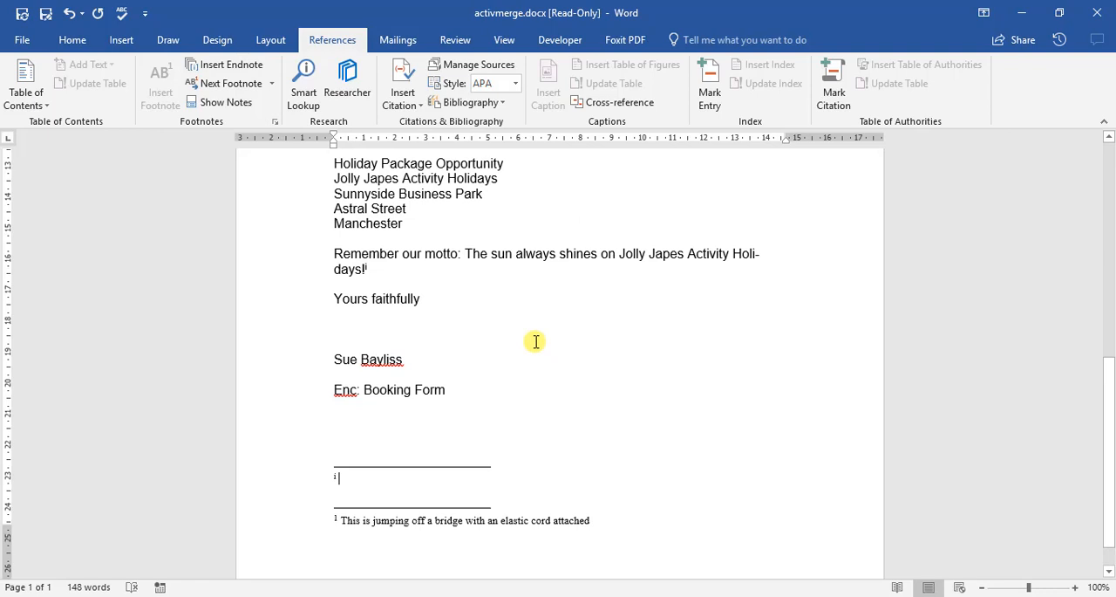
{"action": "type", "text": "This was created by a valued"}
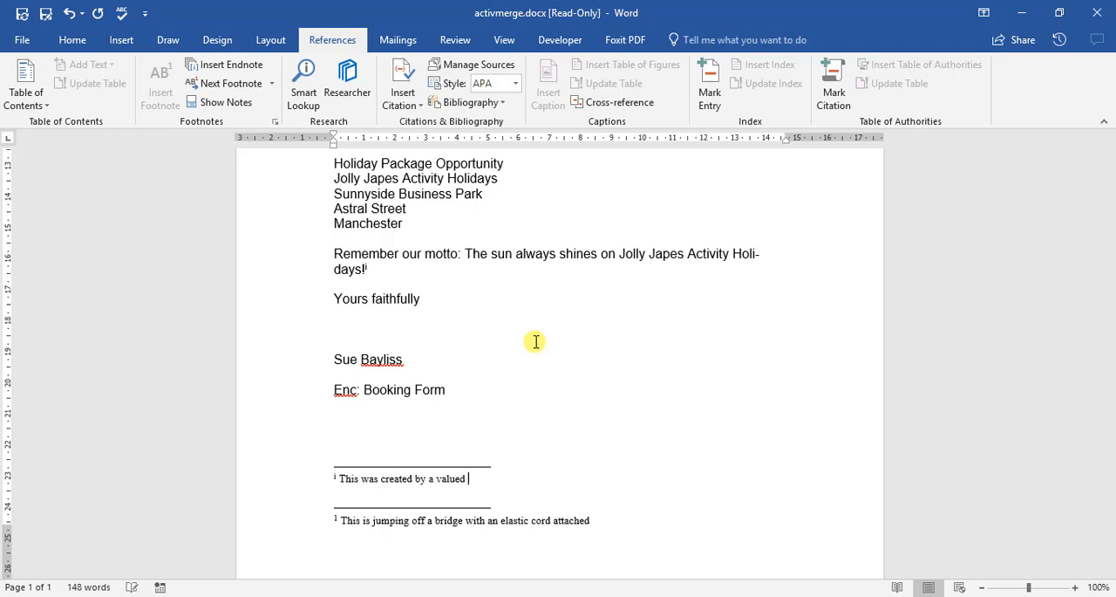
{"action": "type", "text": "cust"}
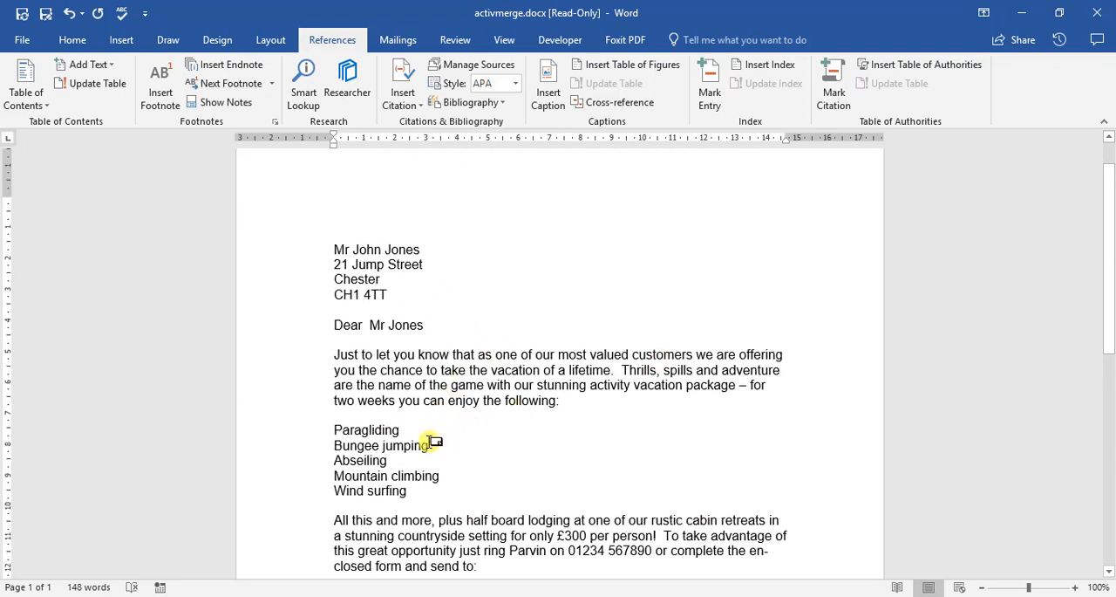
{"action": "scroll", "scroll_direction": "down", "scroll_amount": 3}
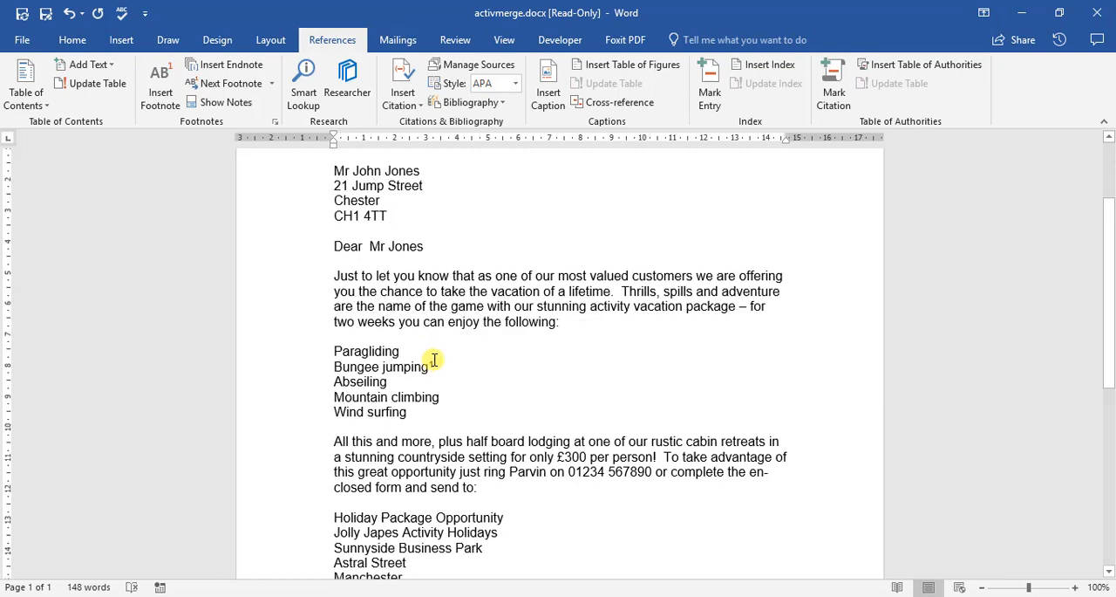
{"action": "mouse_move", "coordinate": [429, 365]}
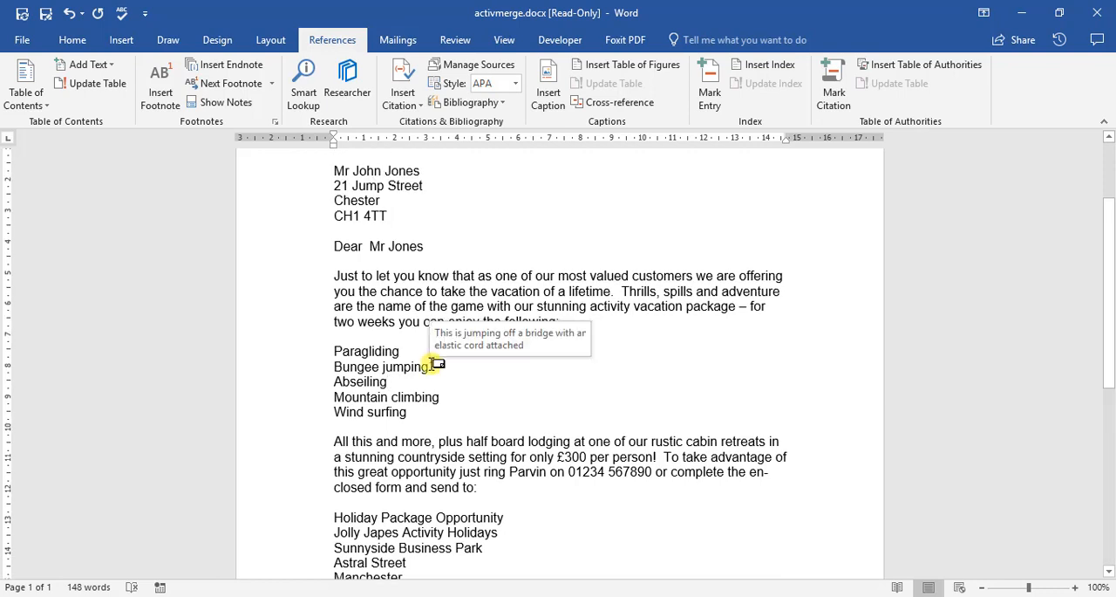
{"action": "scroll", "scroll_direction": "down", "scroll_amount": 3}
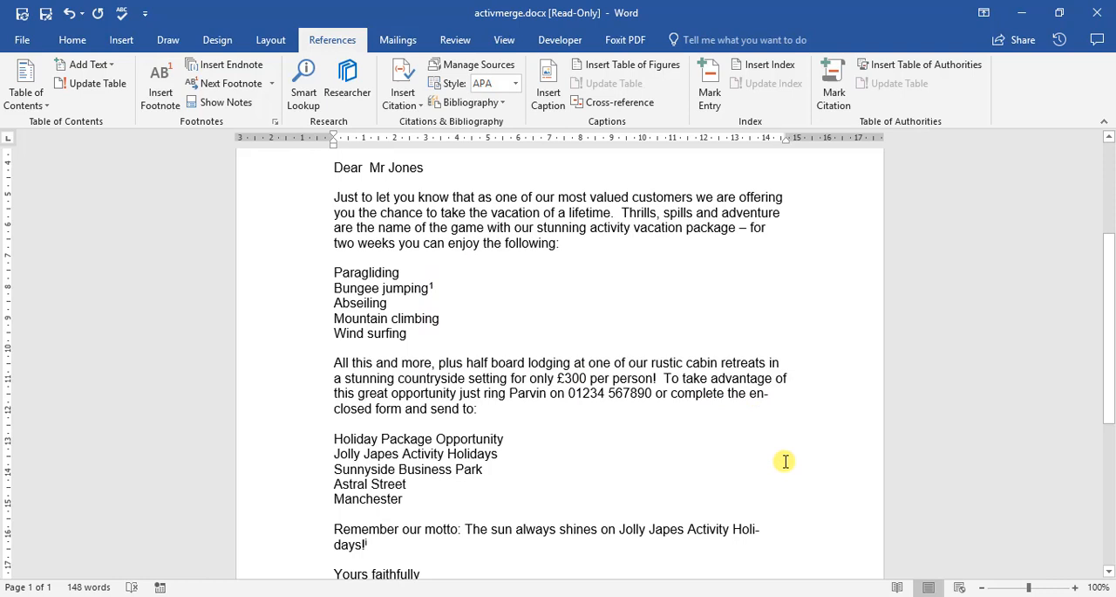
{"action": "scroll", "scroll_direction": "down", "scroll_amount": 3}
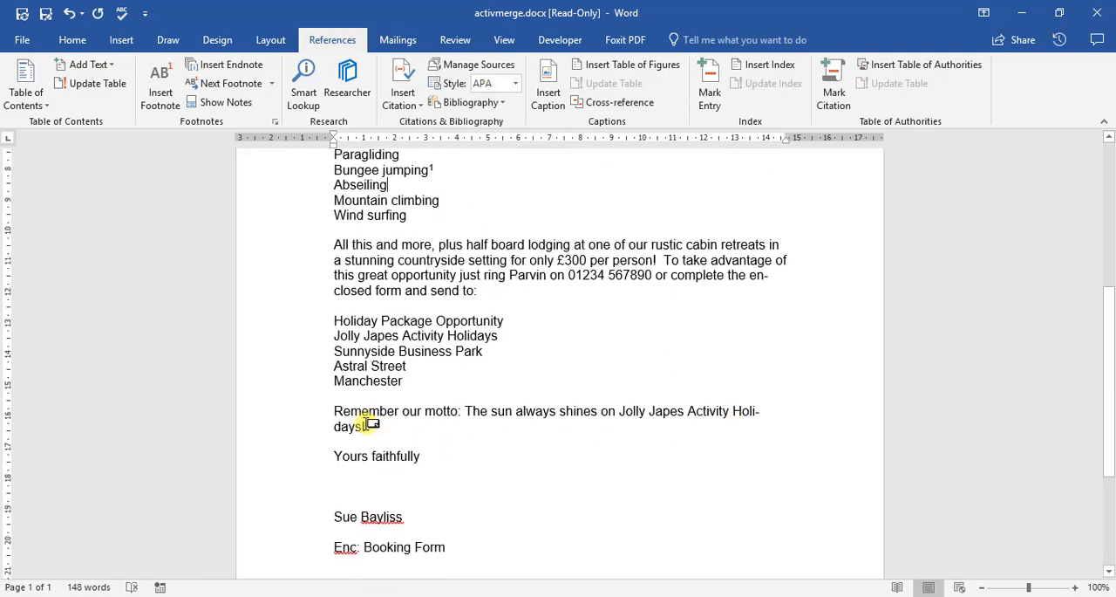
{"action": "mouse_move", "coordinate": [368, 424]}
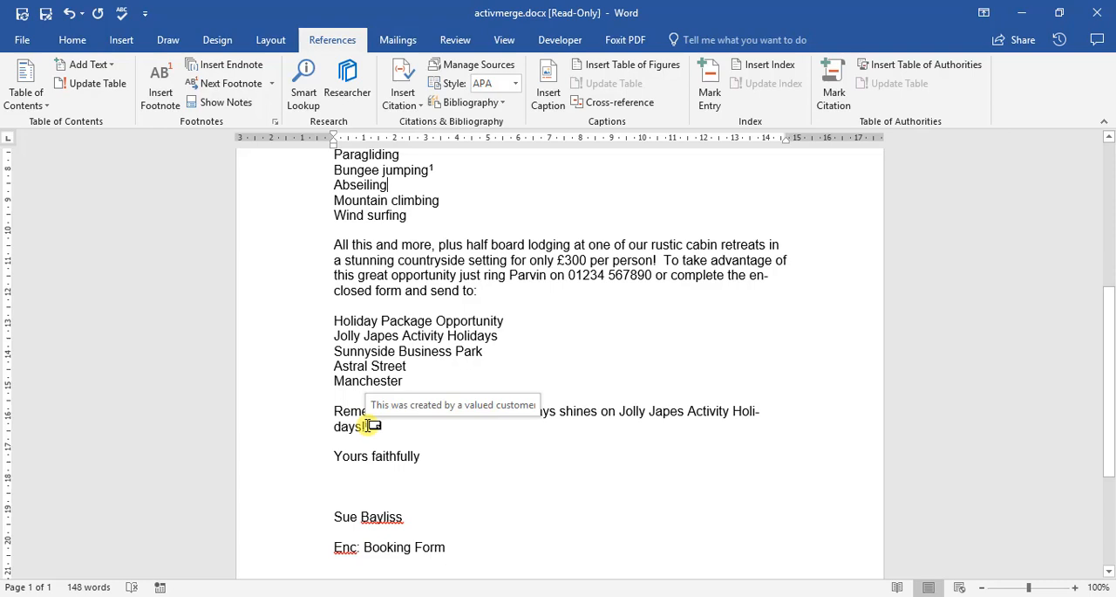
{"action": "scroll", "scroll_direction": "down", "scroll_amount": 3}
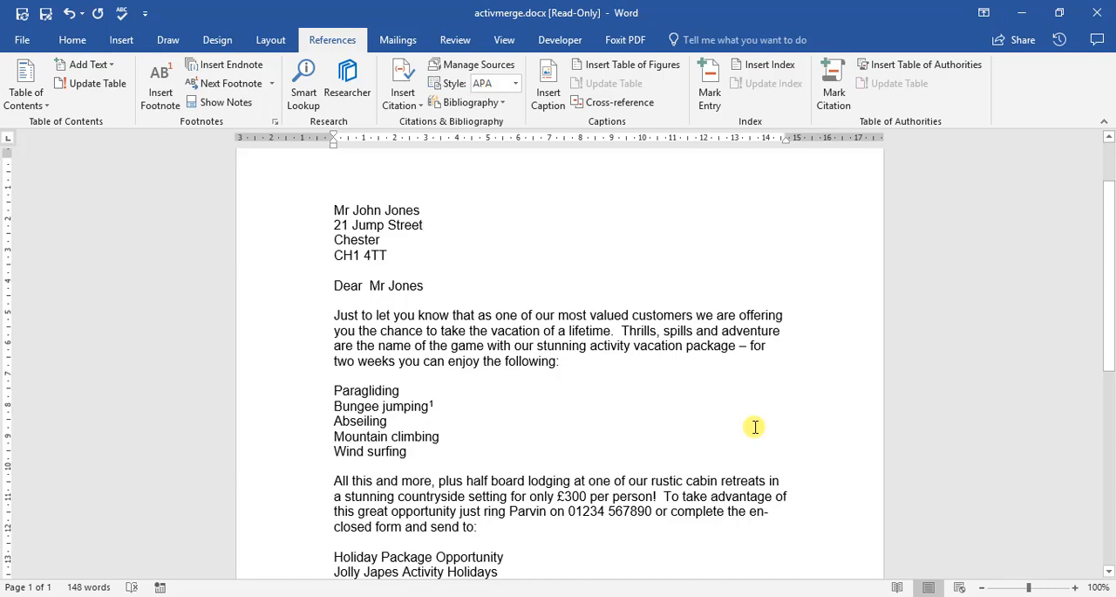
{"action": "scroll", "scroll_direction": "down", "scroll_amount": 3}
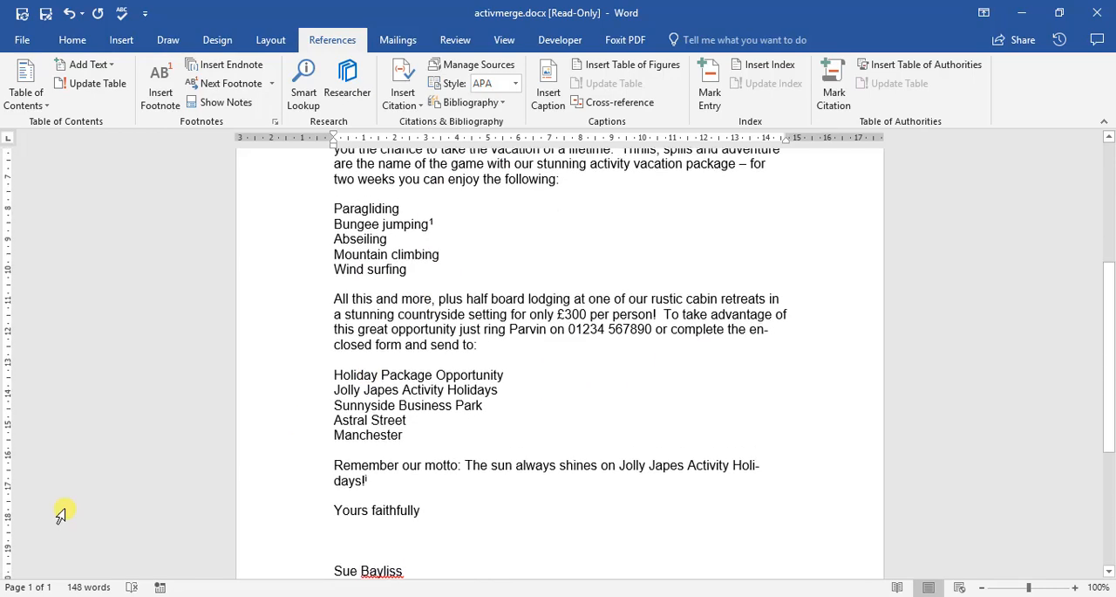